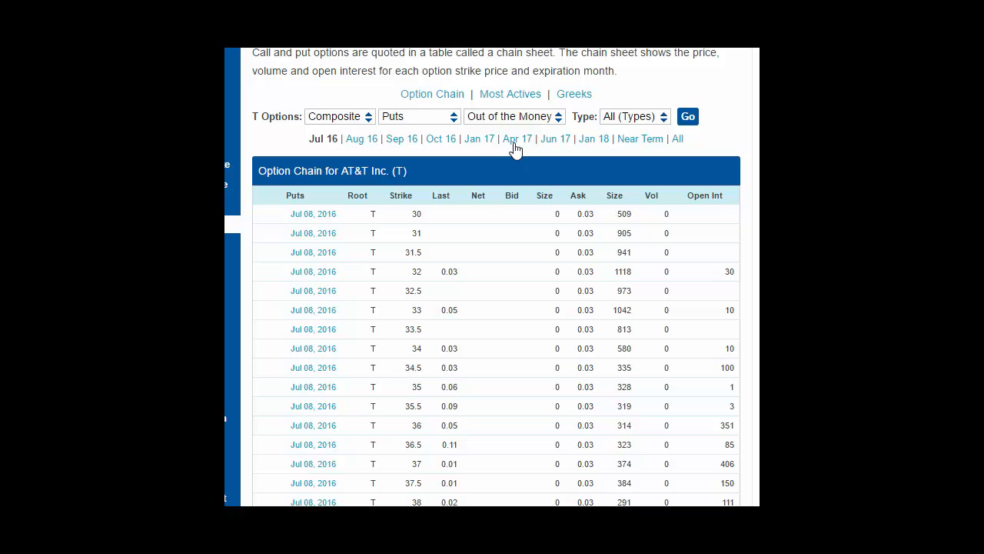
Change the AT&T put chain moneyness filter from Out of the Money to Near the Money
left_click(512, 116)
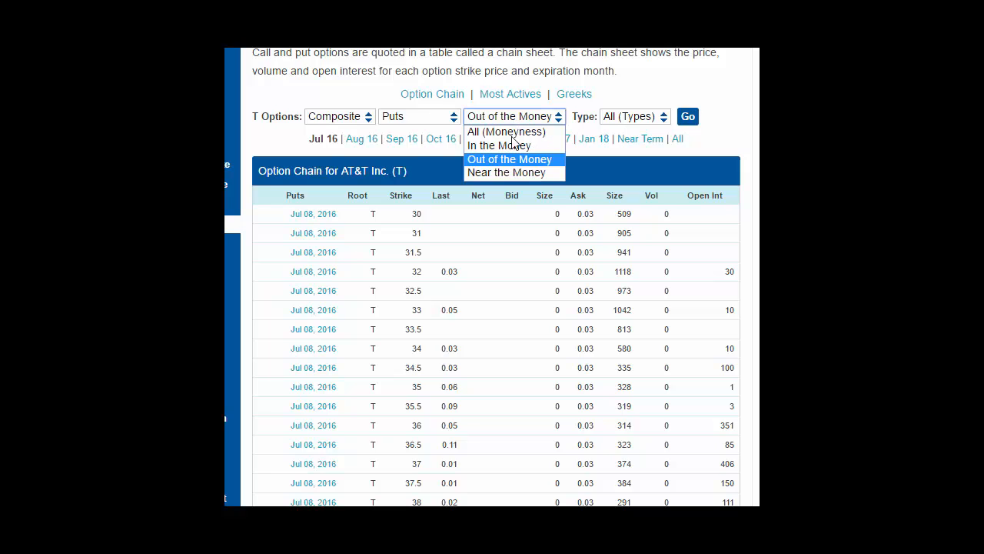
left_click(508, 172)
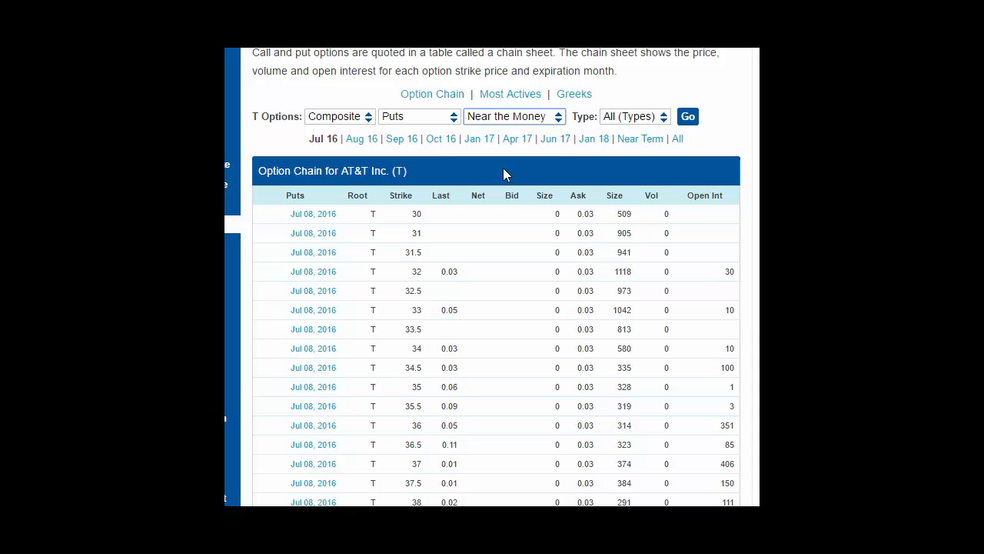
mouse_move(462, 173)
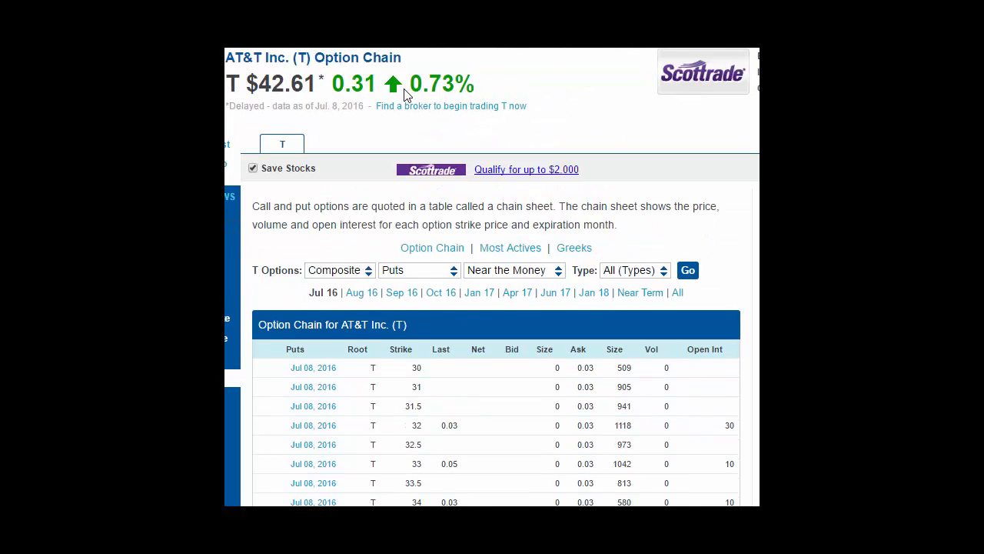
Scroll down to the yellow highlighted Jul 08, 2016 put strikes from 43 to 46.5
scroll("down", 3)
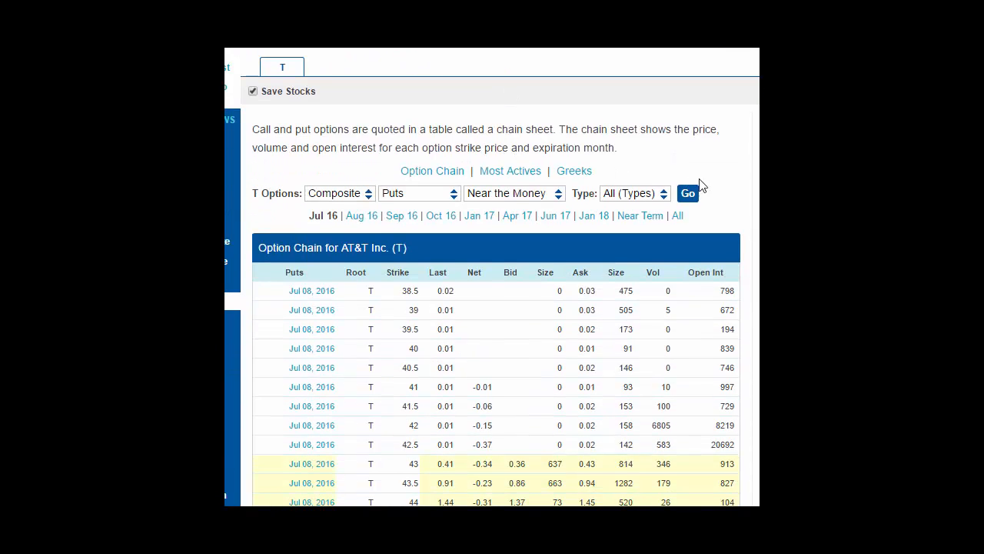
scroll("down", 3)
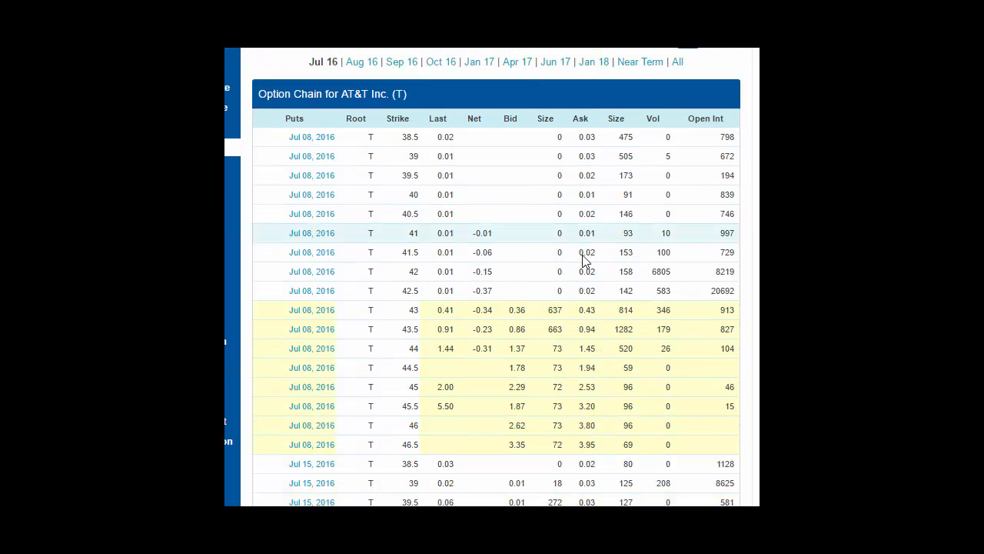
scroll("down", 3)
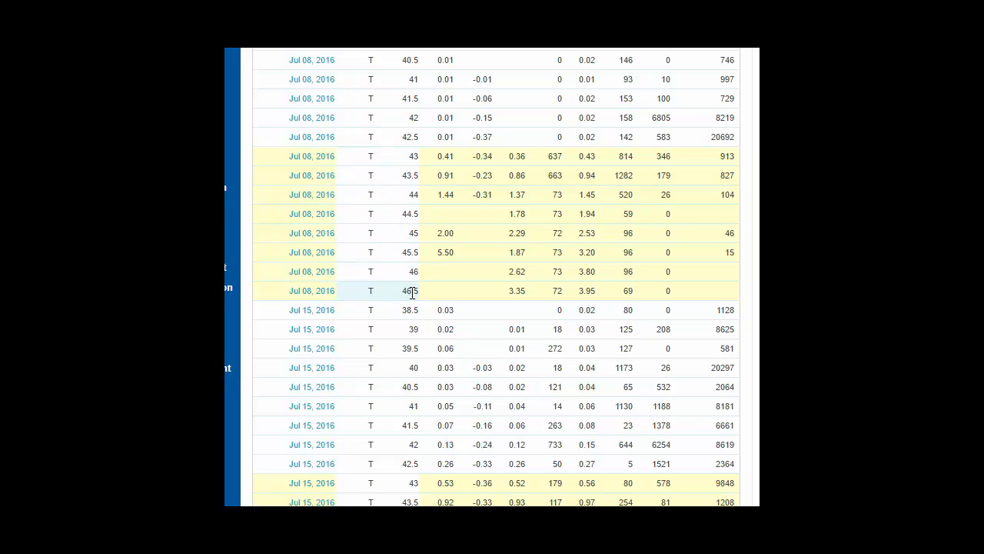
mouse_move(412, 175)
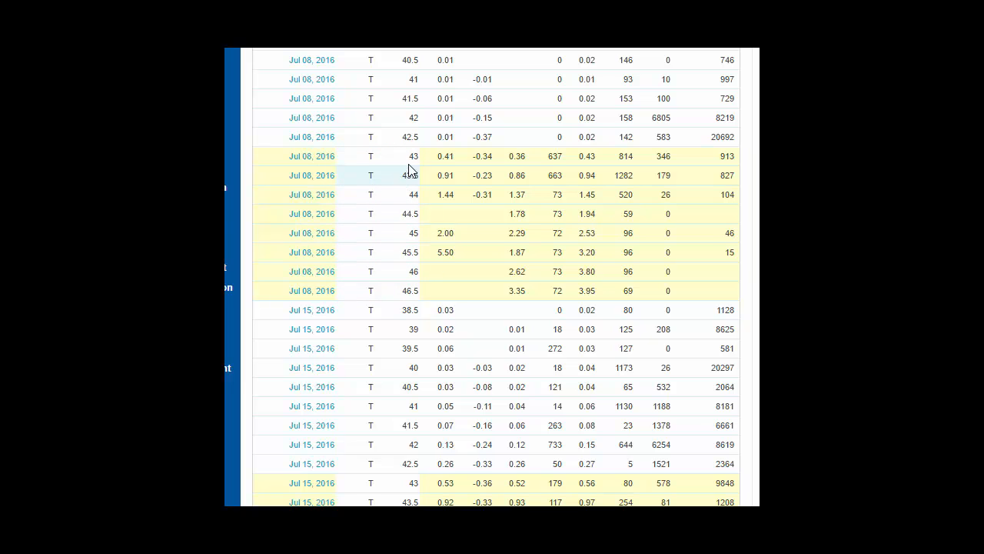
mouse_move(397, 275)
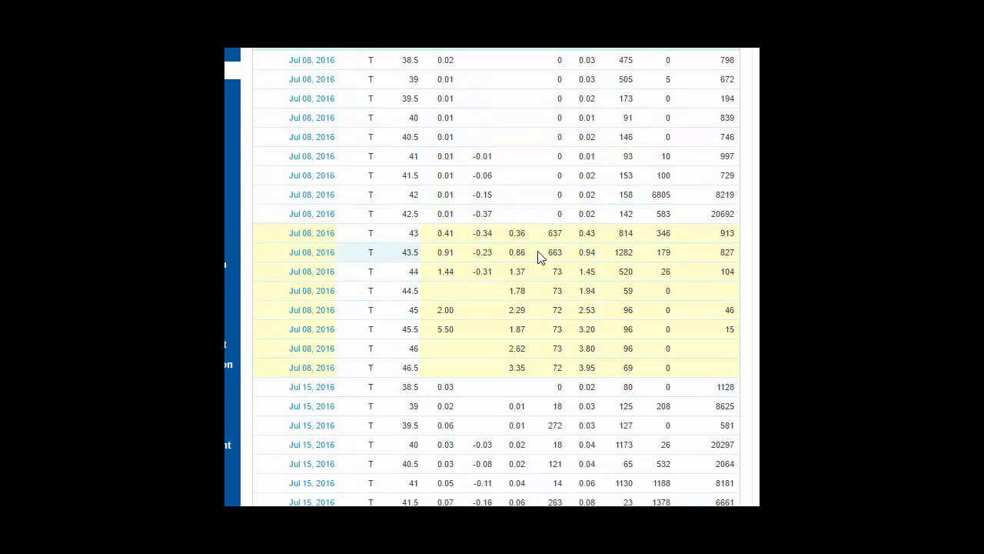
mouse_move(450, 368)
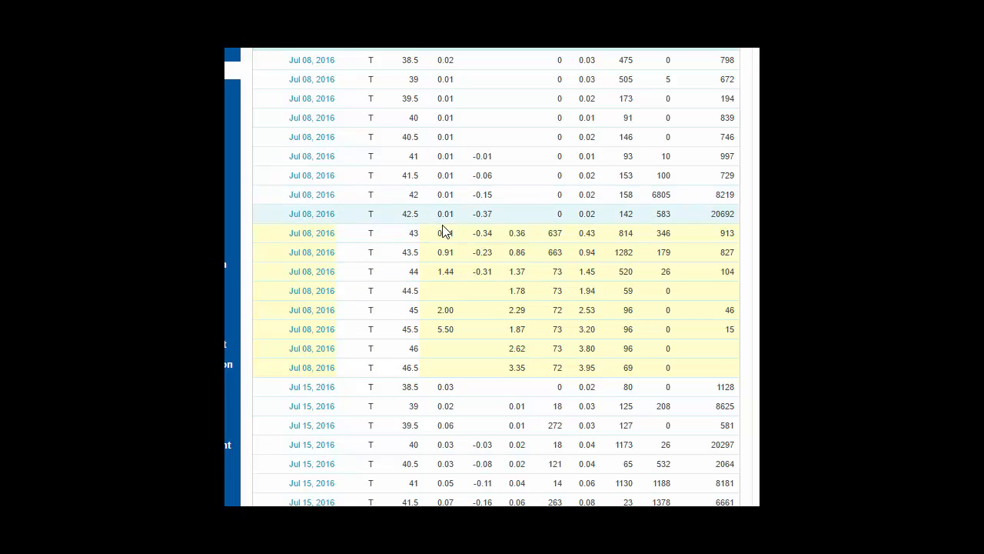
left_click(445, 233)
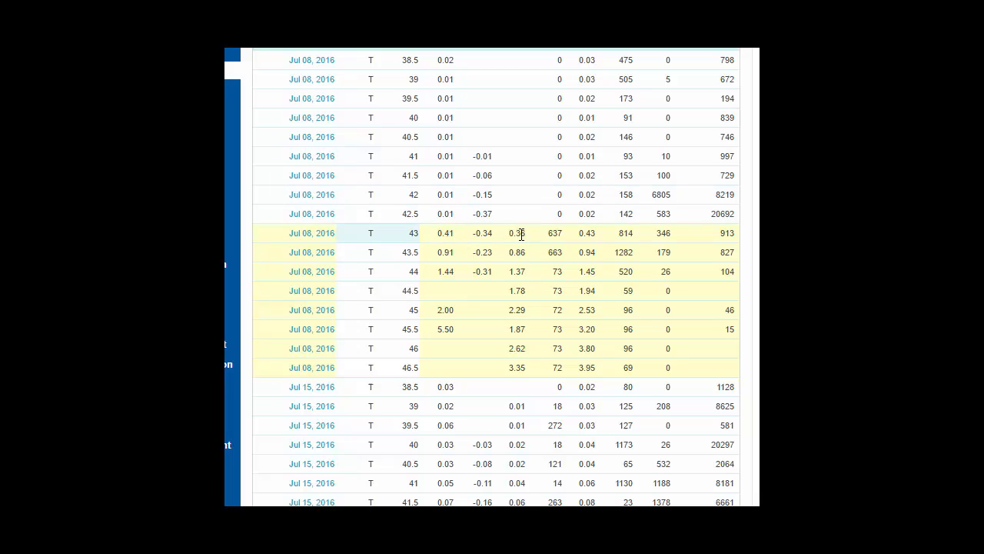
mouse_move(591, 231)
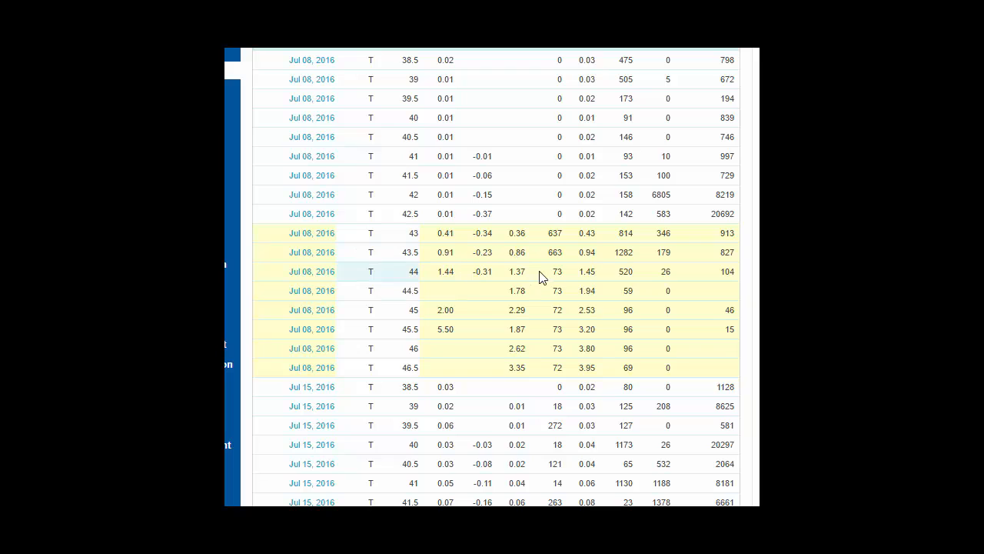
mouse_move(486, 252)
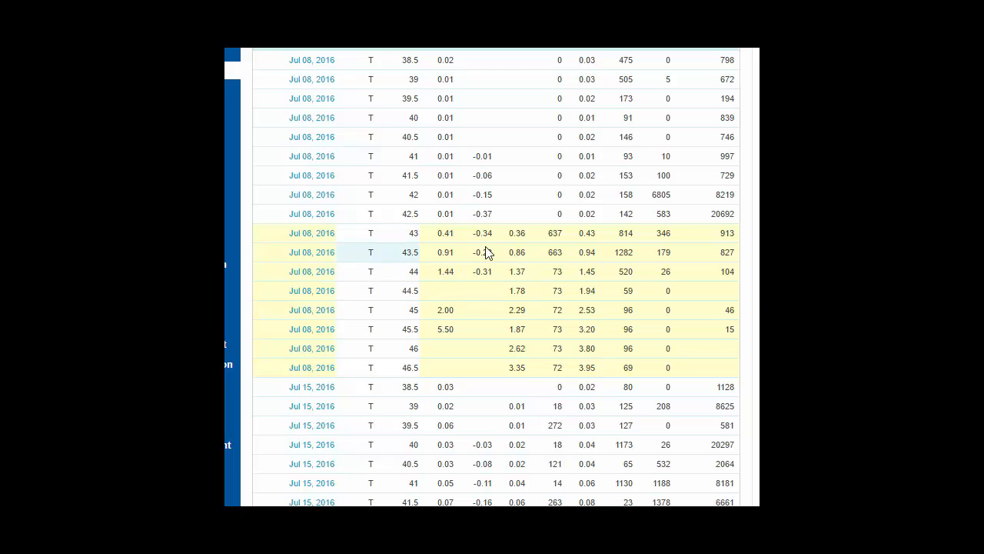
mouse_move(536, 237)
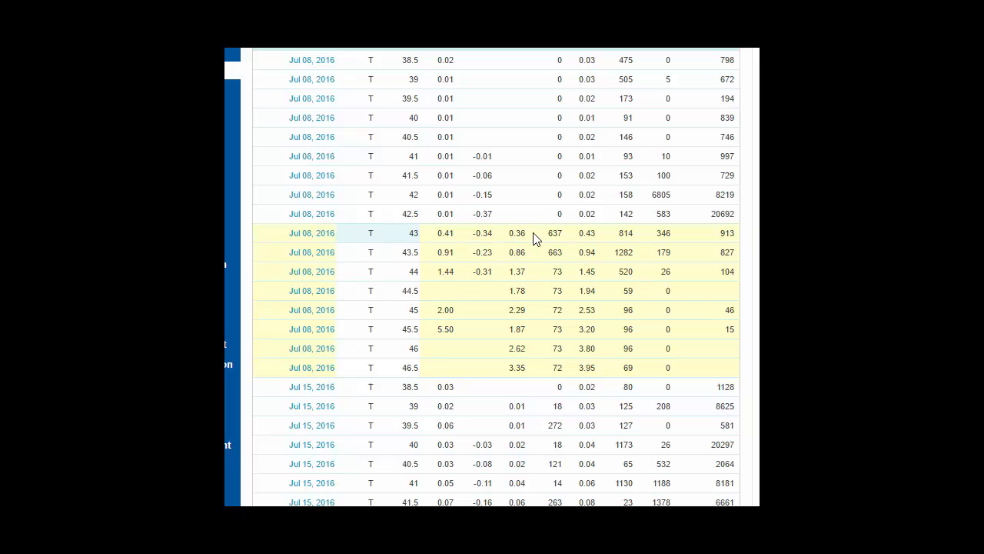
mouse_move(519, 233)
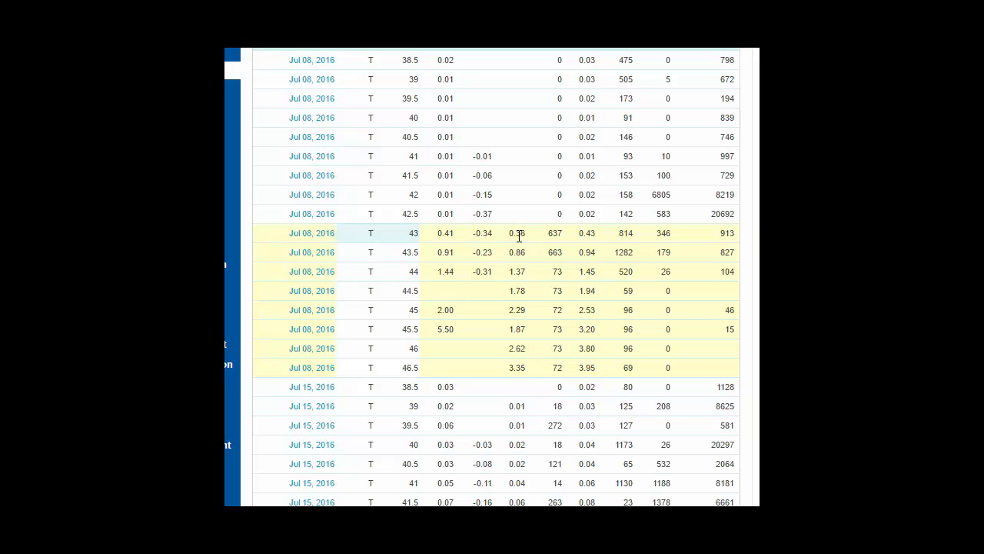
mouse_move(523, 265)
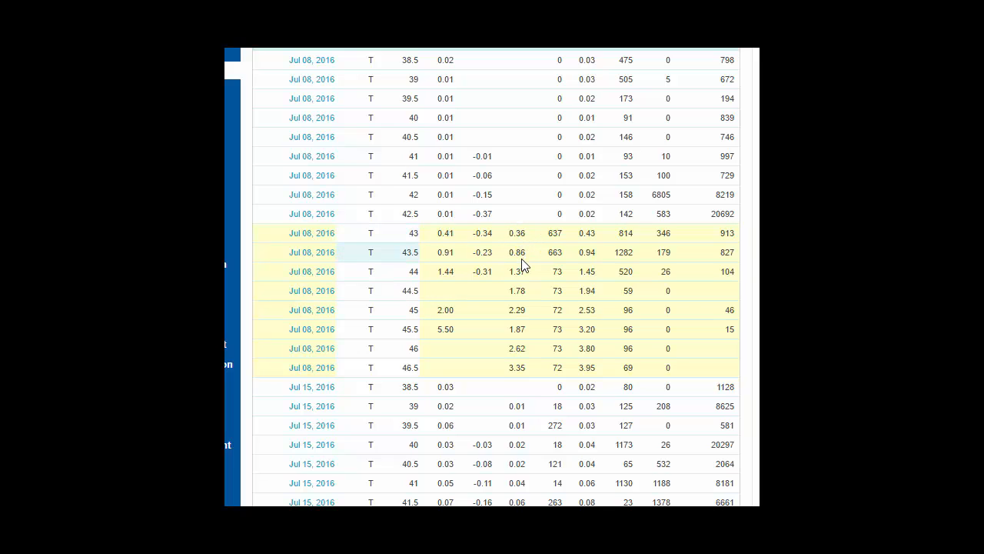